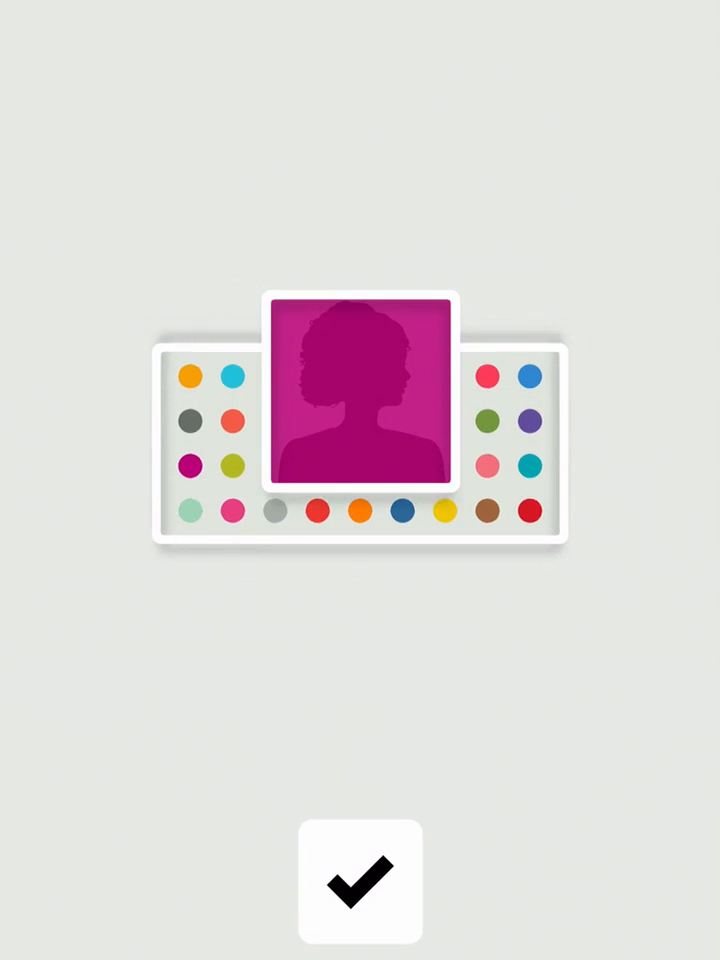
Create a new player with the magenta avatar and the name 'KIKA'.
left_click(360, 884)
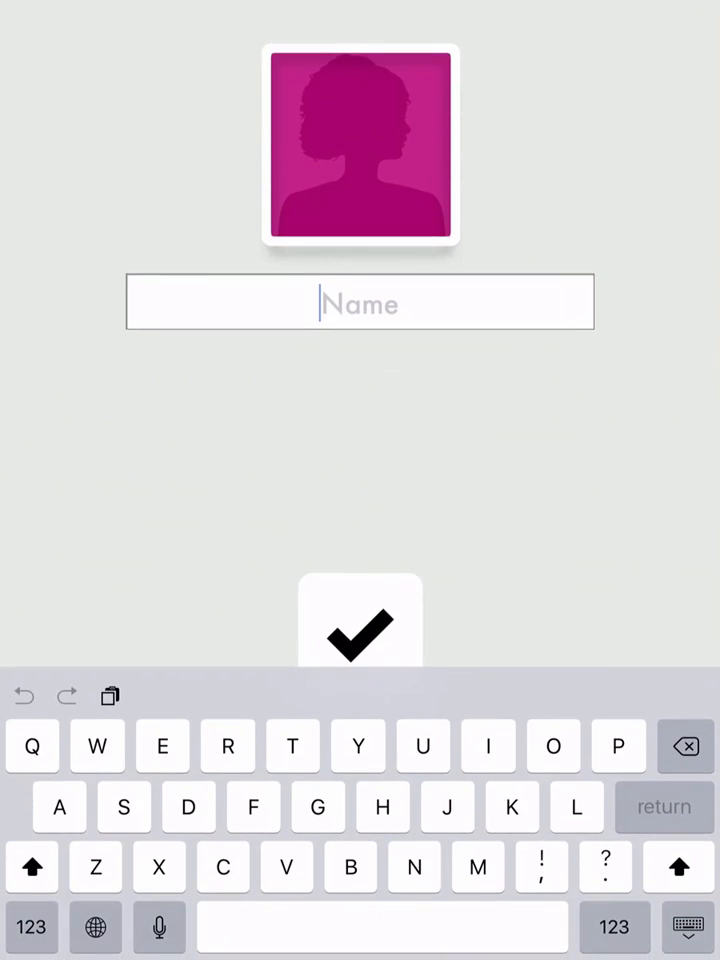
type("KIKA")
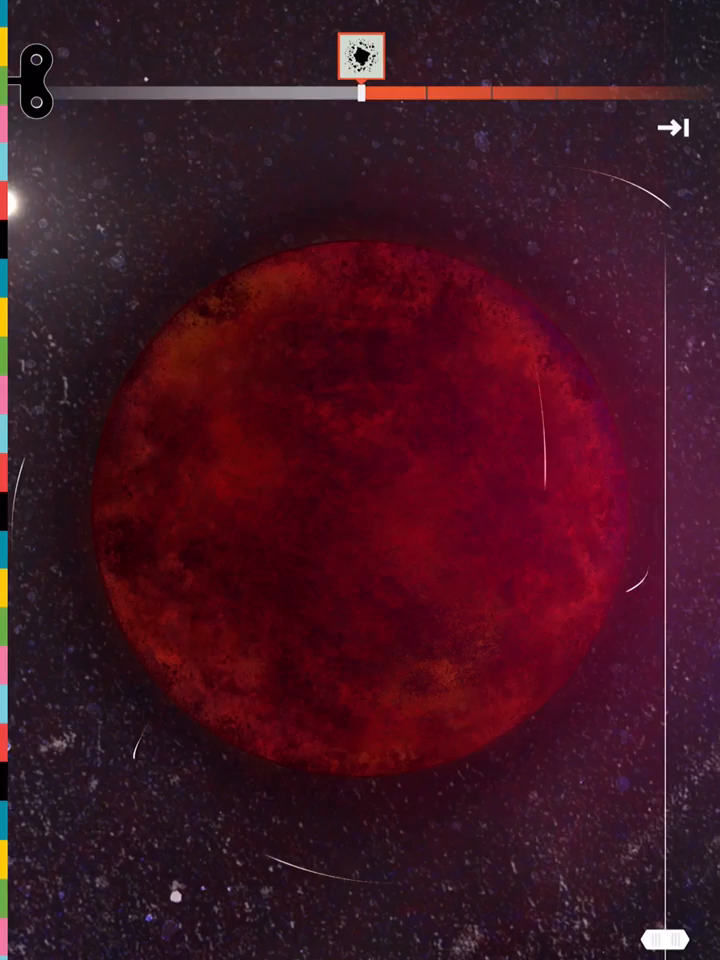
Move the timeline forward so the molten planet develops into a green landscape.
left_click_drag(360, 92, 644, 78)
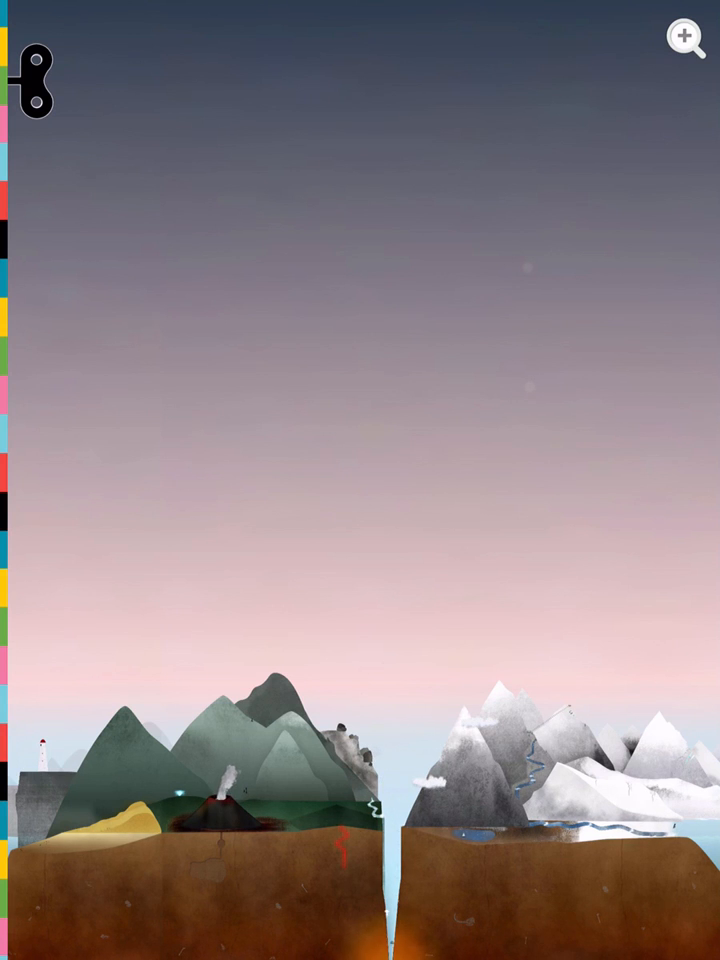
Browse the scene list down past rivers, lightning and icy peaks.
left_click(36, 82)
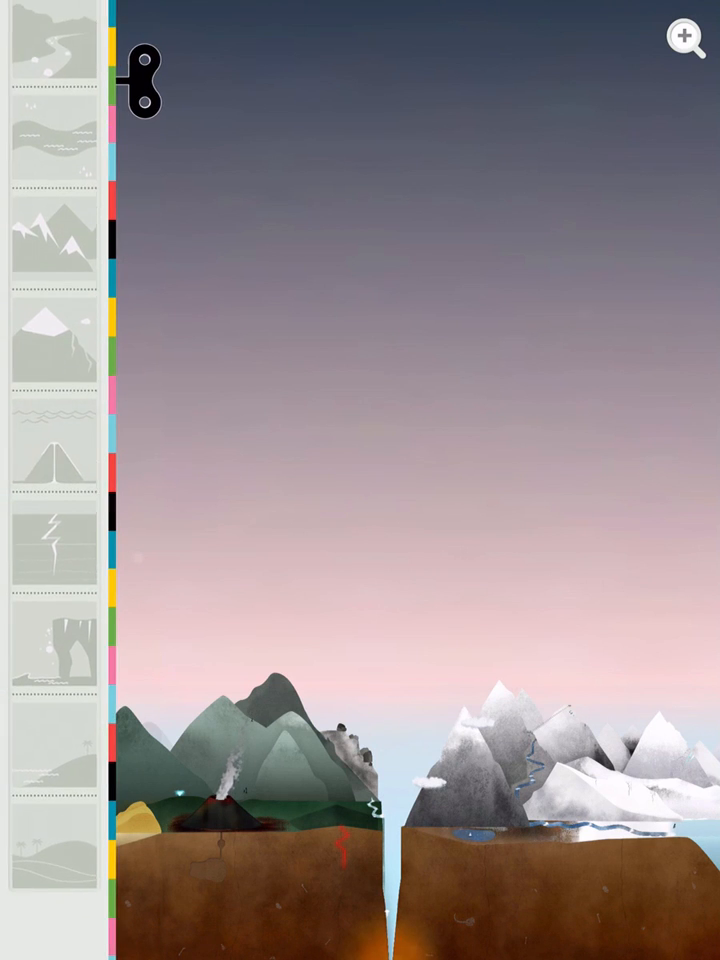
scroll("down", 3)
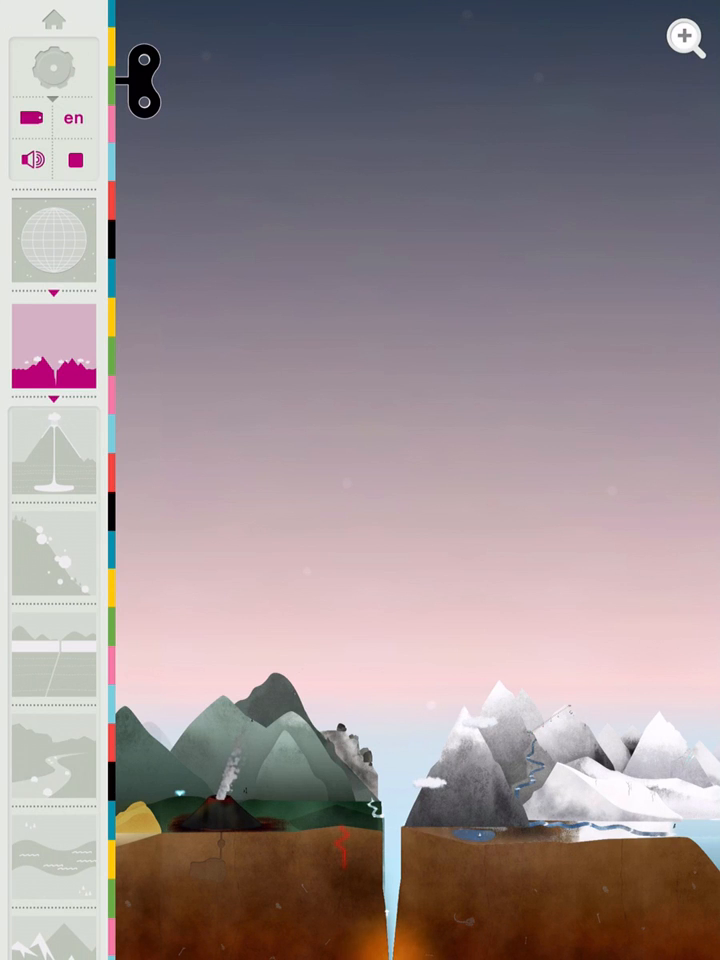
scroll("down", 3)
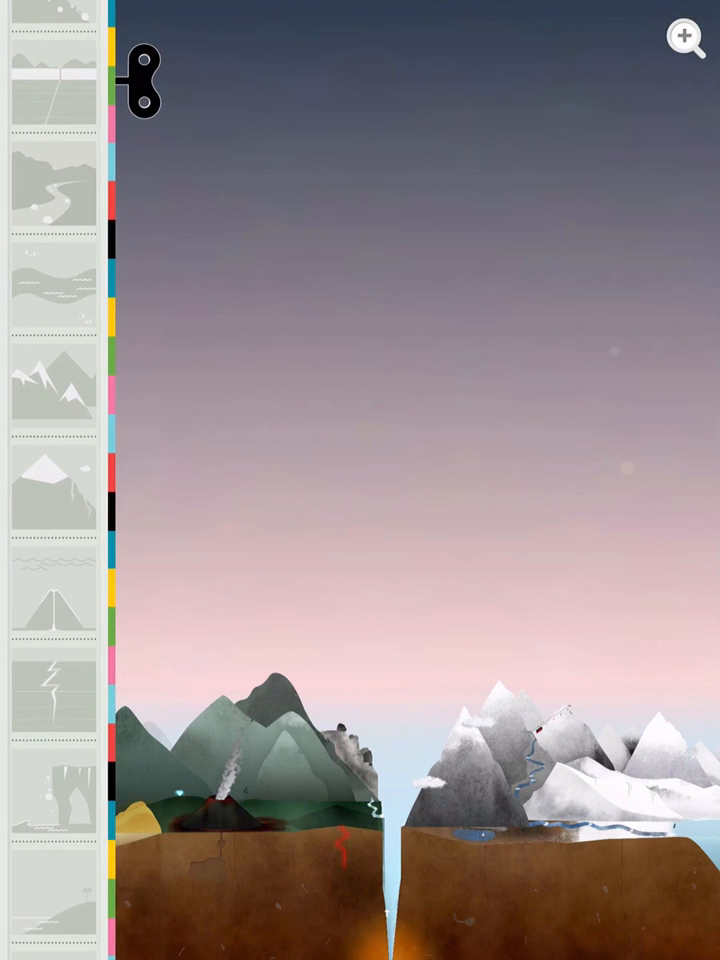
Close the scene list to return to the mountain landscape with the volcano.
left_click(684, 38)
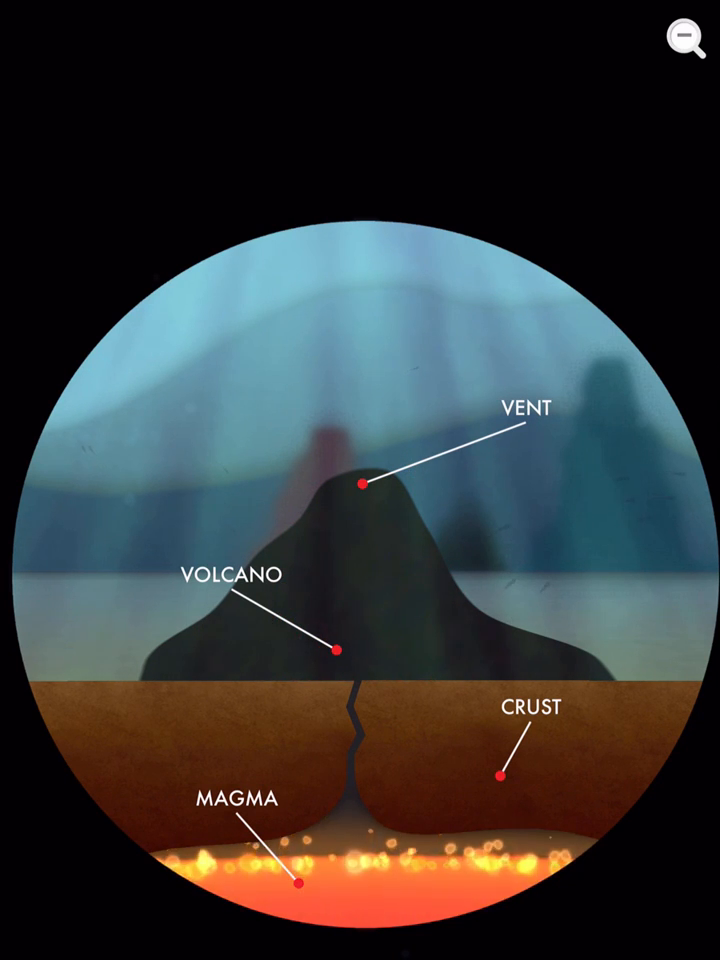
Zoom out of the volcano diagram back to the landscape.
left_click(684, 36)
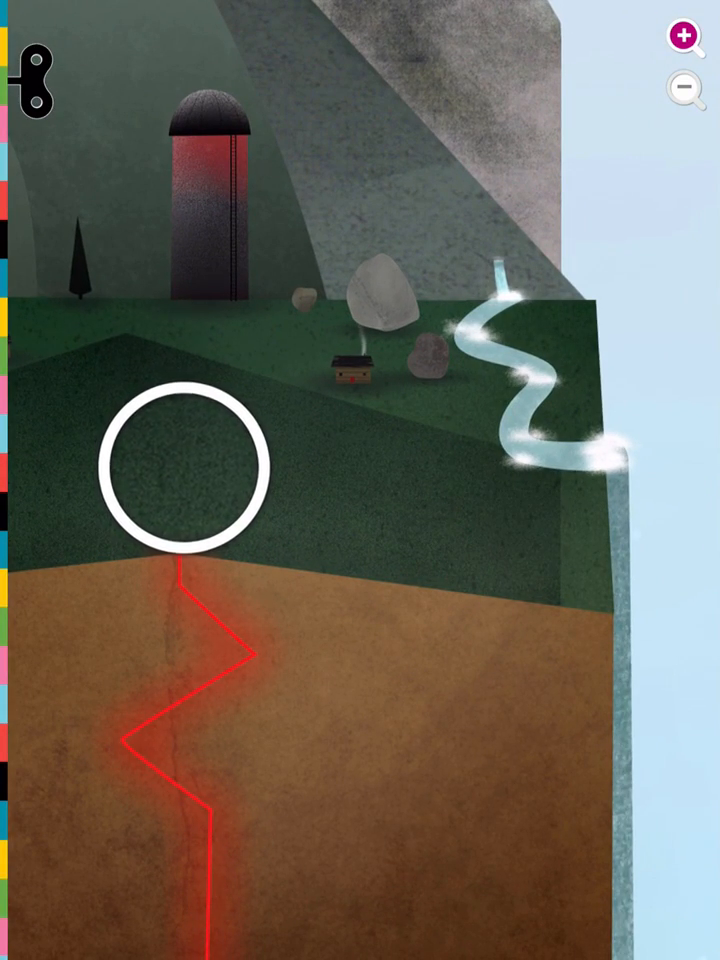
left_click(684, 90)
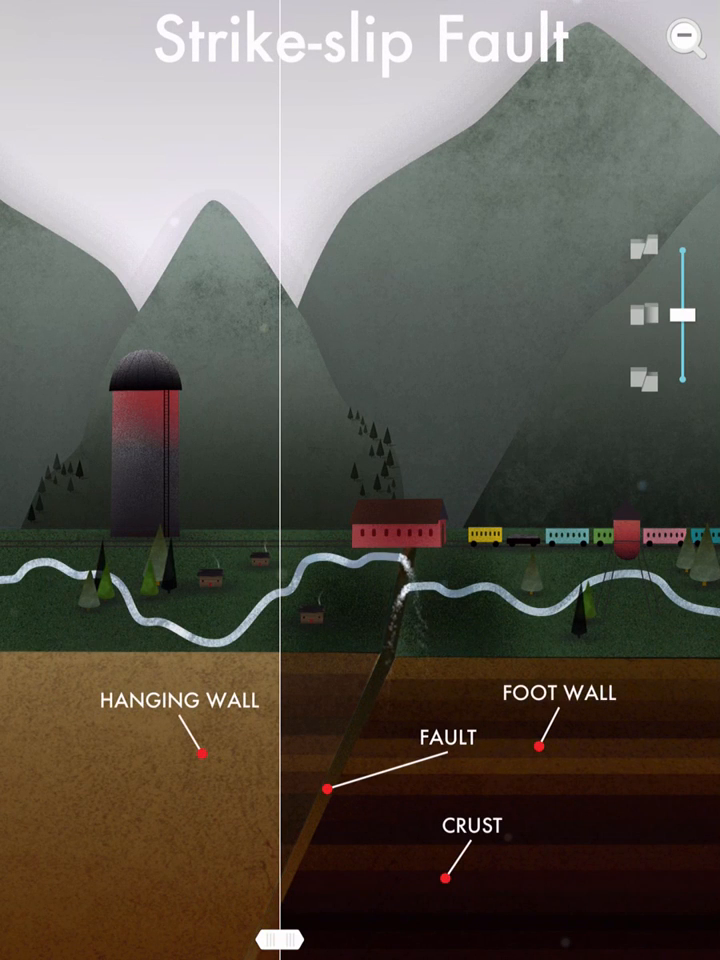
Move the fault-type slider one step down from strike-slip to another fault type.
left_click_drag(678, 312, 678, 344)
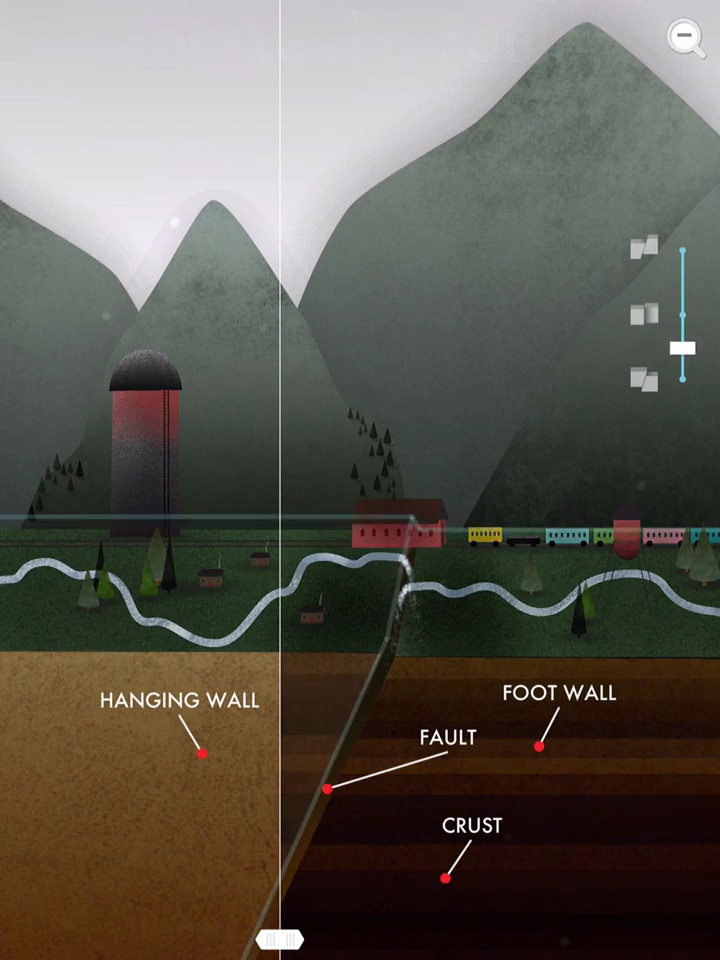